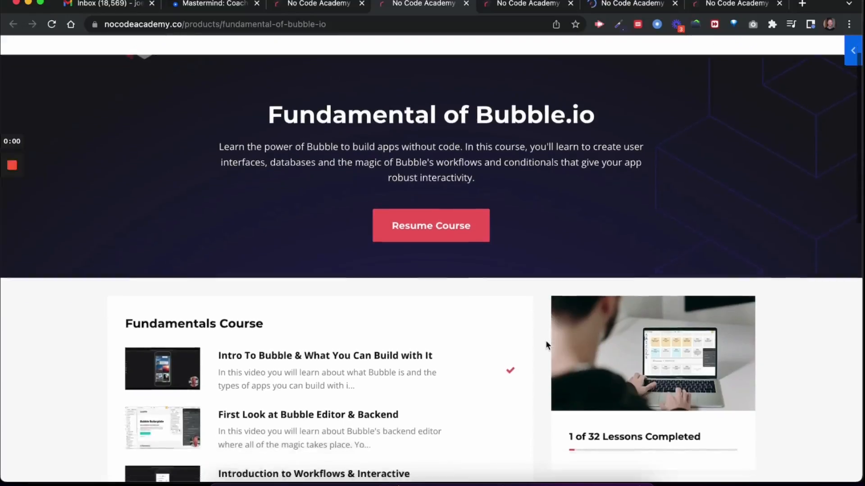
- Browse the Fundamental of Bubble.io lesson list, then the Course Library, ending at the yoga app demo
scroll("down", 3)
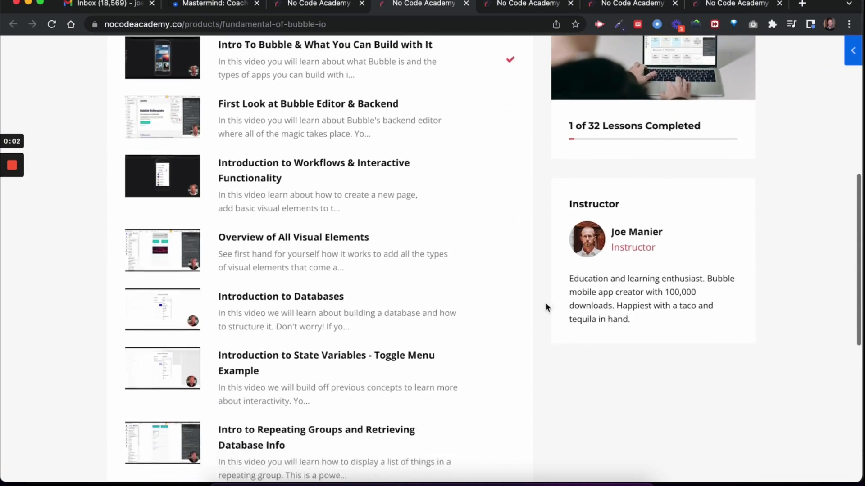
left_click(14, 24)
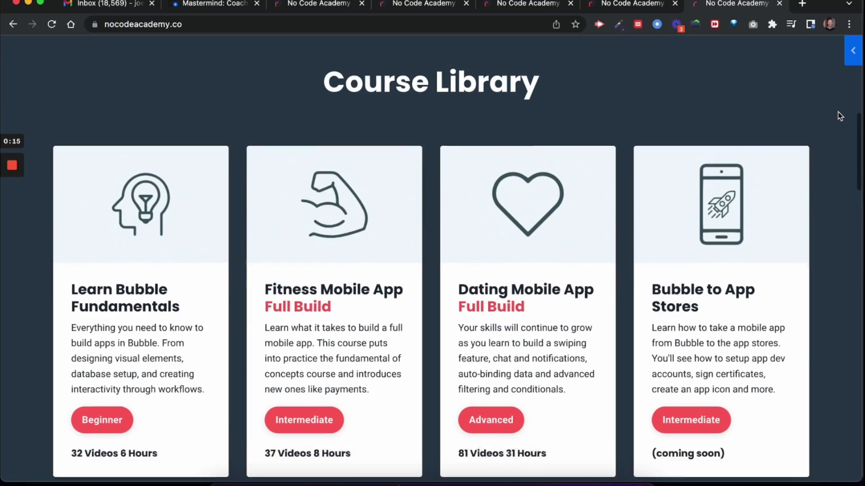
scroll("down", 3)
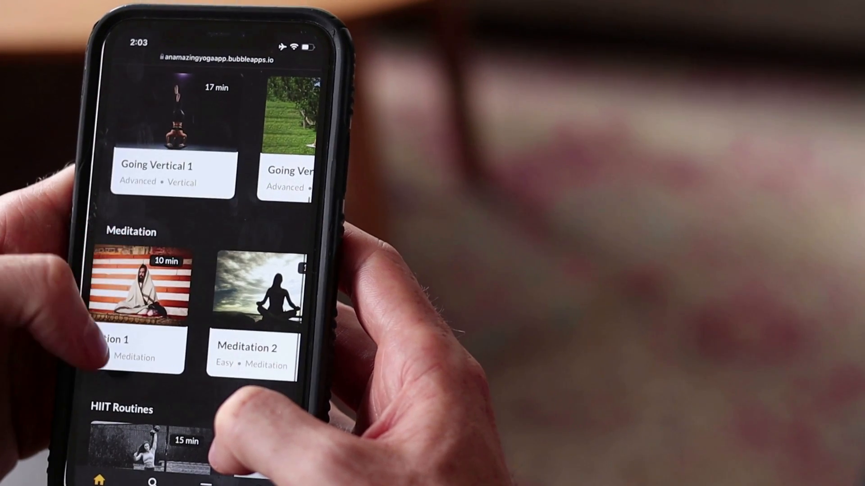
scroll("down", 3)
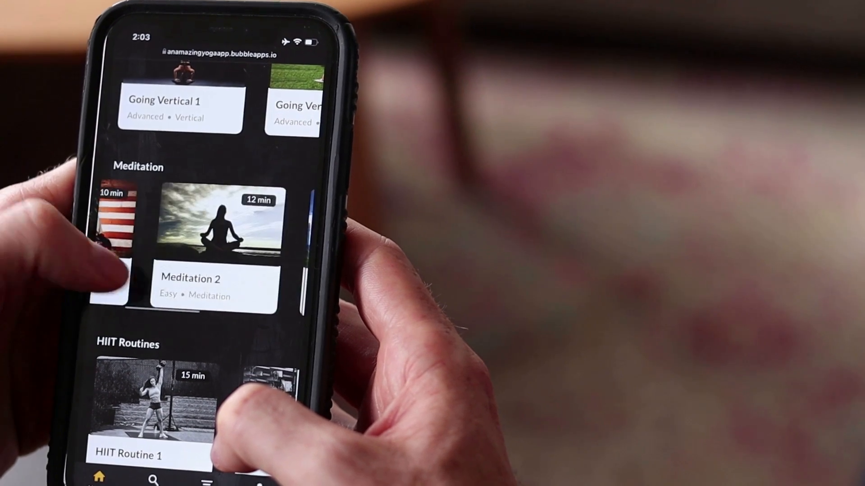